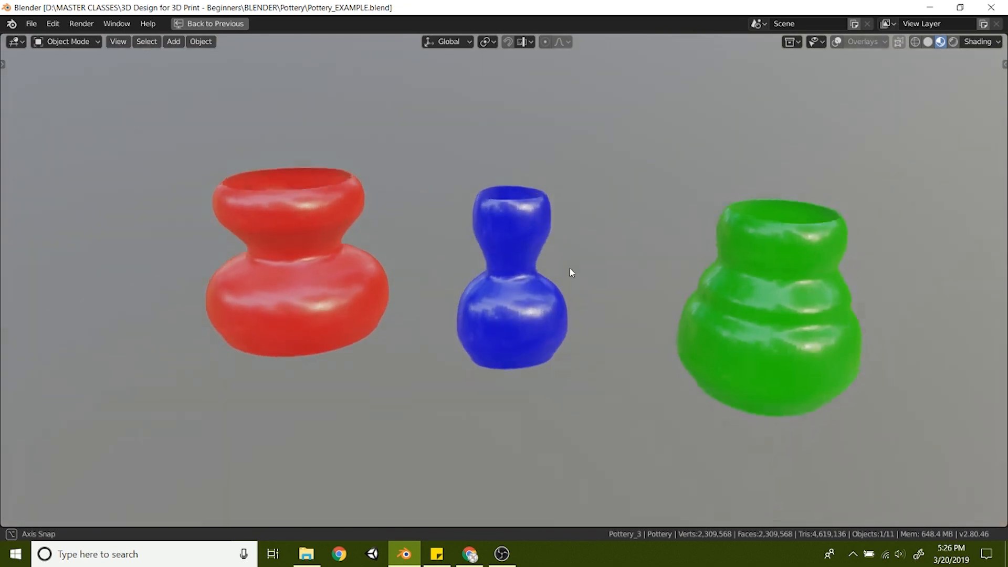
Orbit the view downward to look into the openings of the red, blue and green vases.
drag(570, 272, 527, 307)
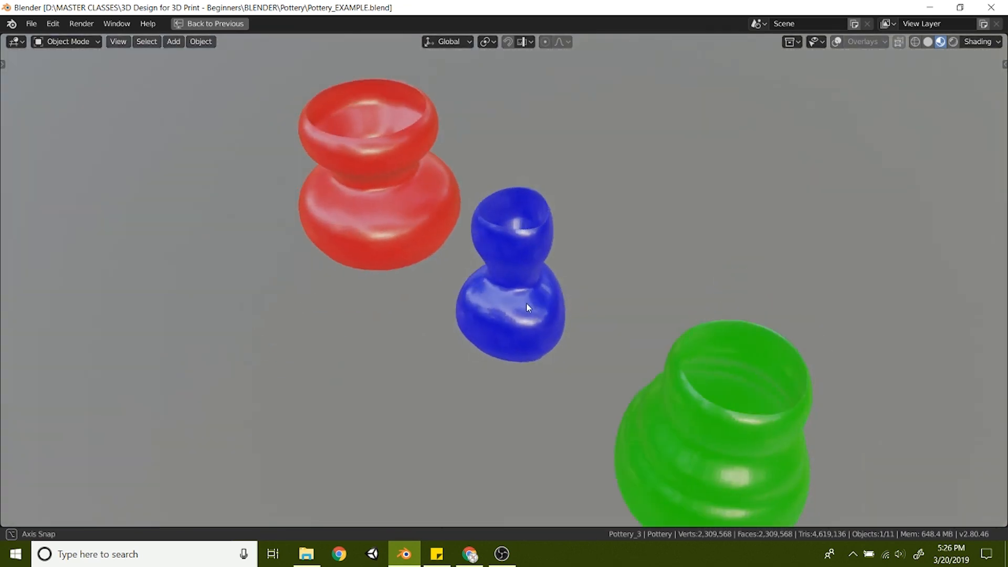